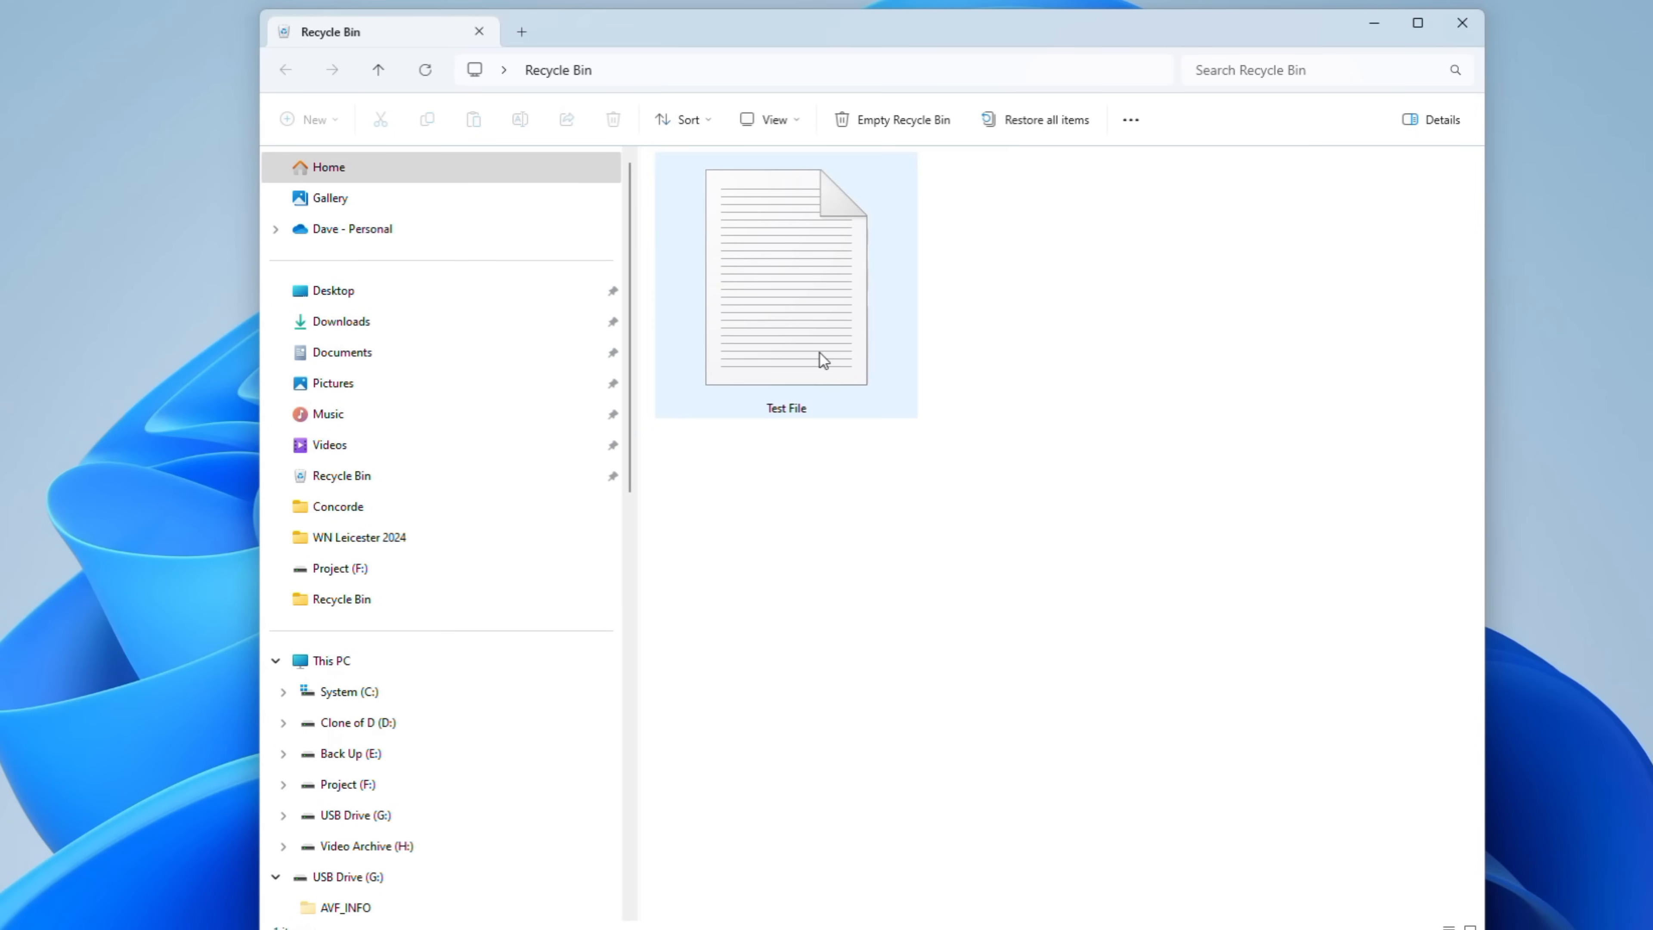
Restore Test File from the Recycle Bin, leaving the folder empty
{"action": "right_click", "coordinate": [822, 361]}
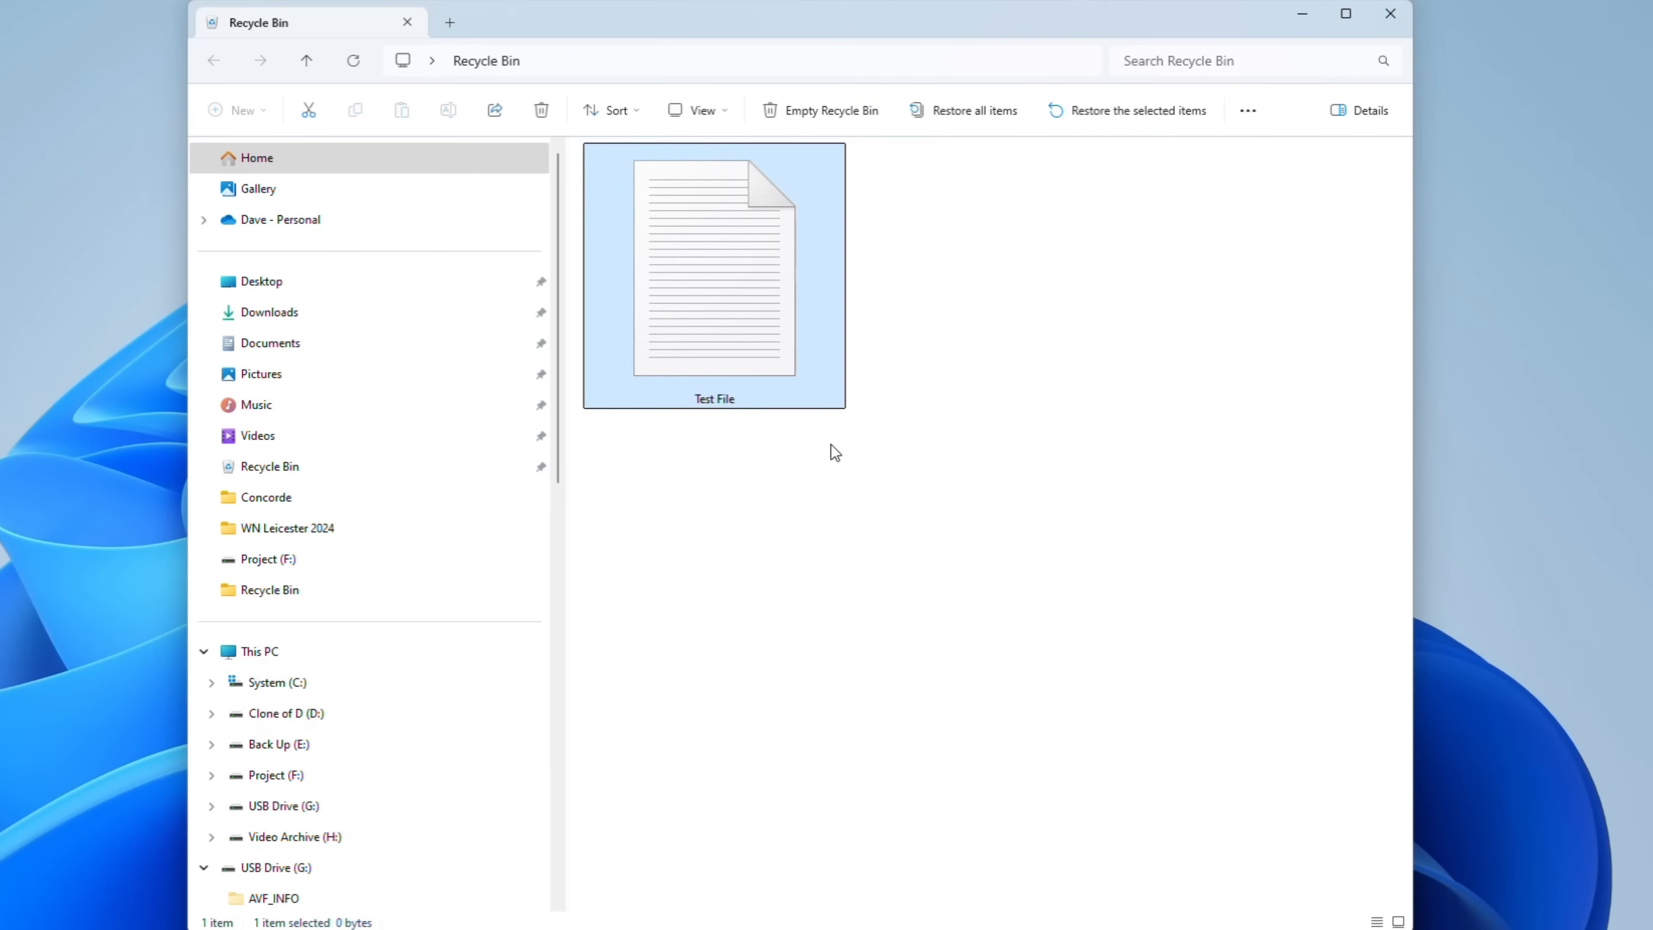
{"action": "left_click", "coordinate": [830, 110]}
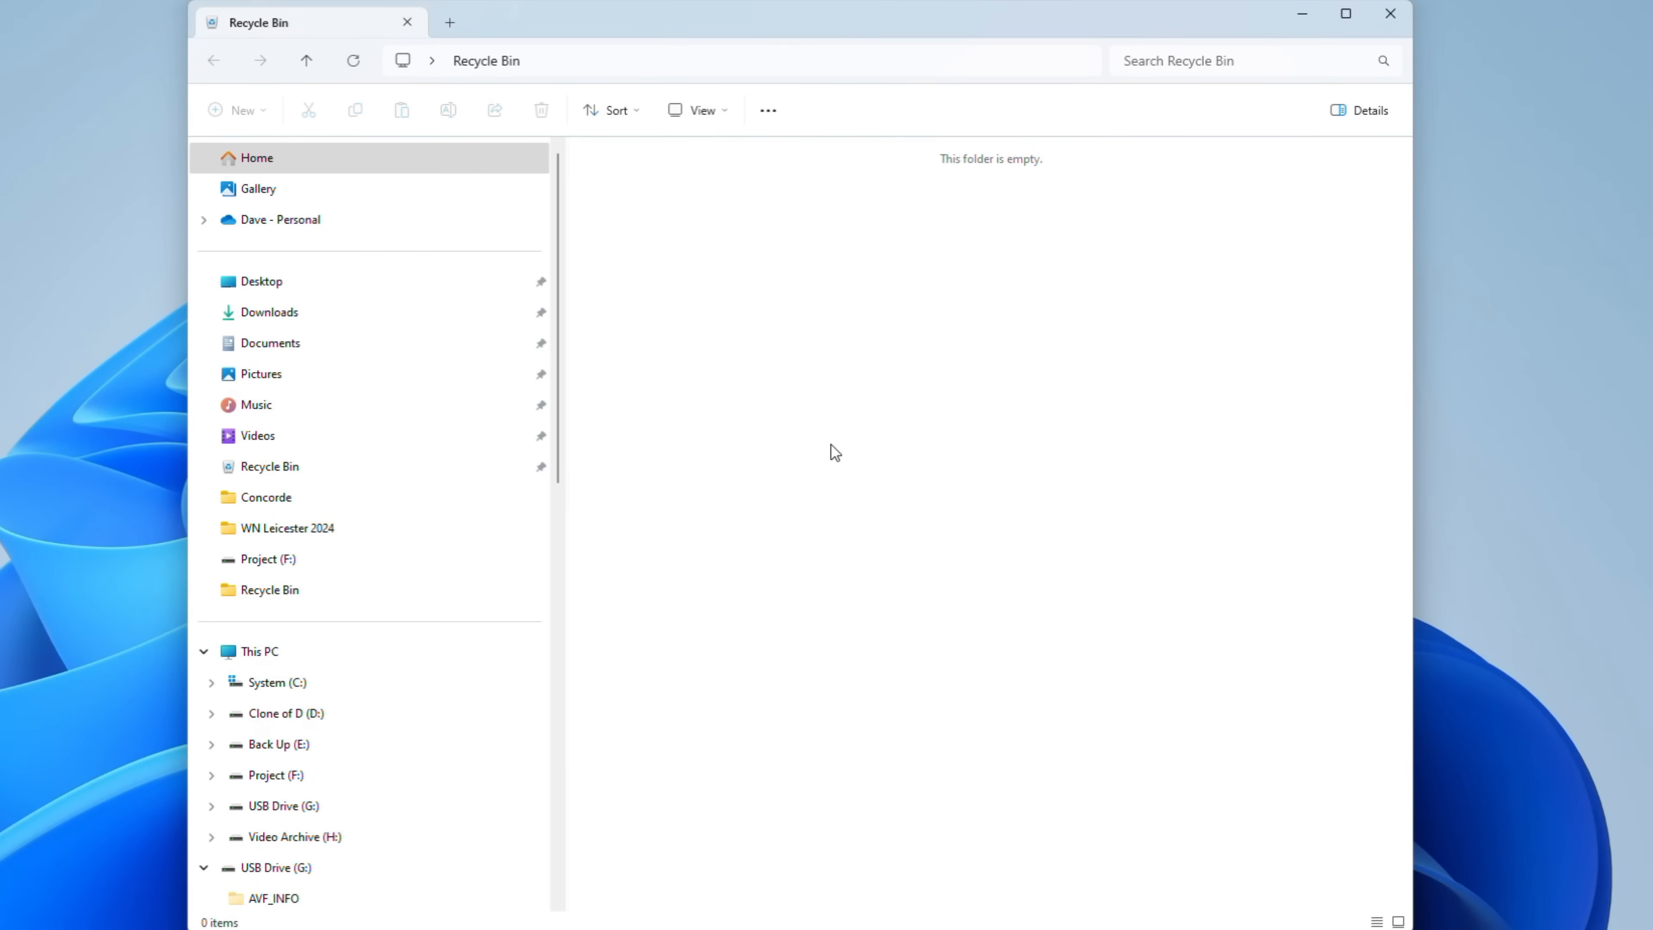